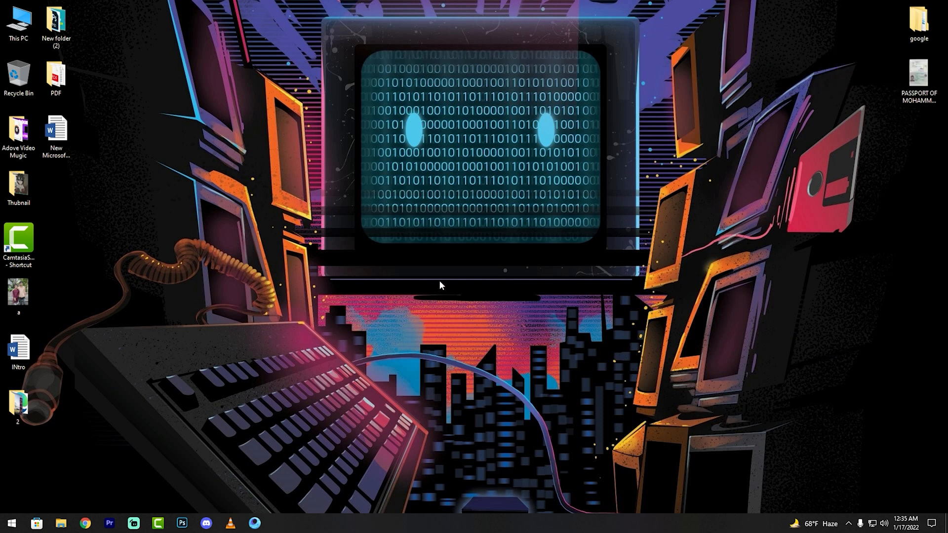
mouse_move(452, 236)
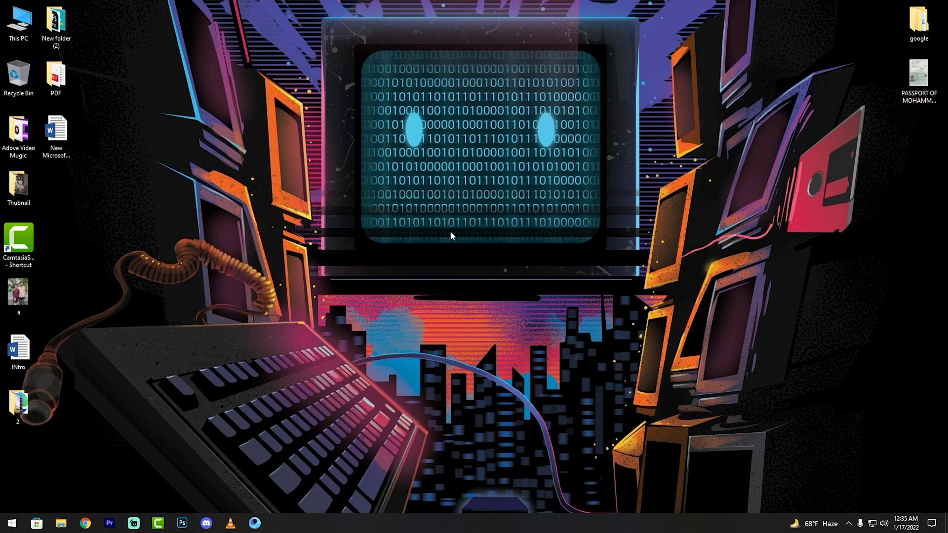
mouse_move(452, 224)
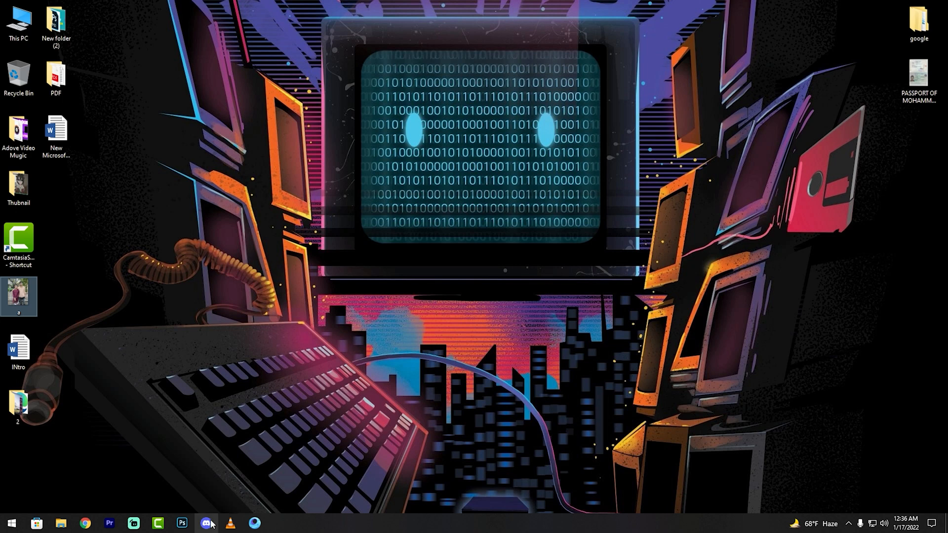
Try attaching the photo in Discord, then check the photo file's properties on the desktop
left_click(206, 523)
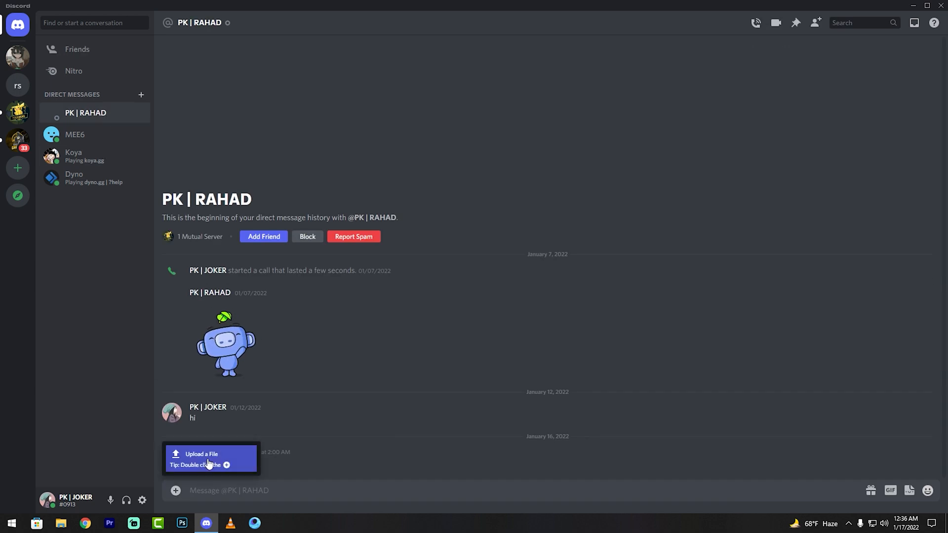
left_click(202, 454)
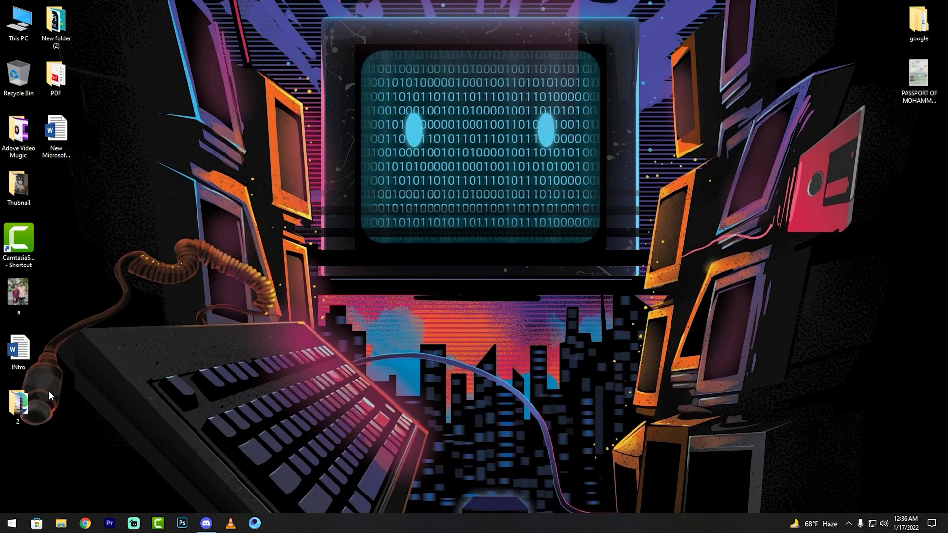
right_click(18, 290)
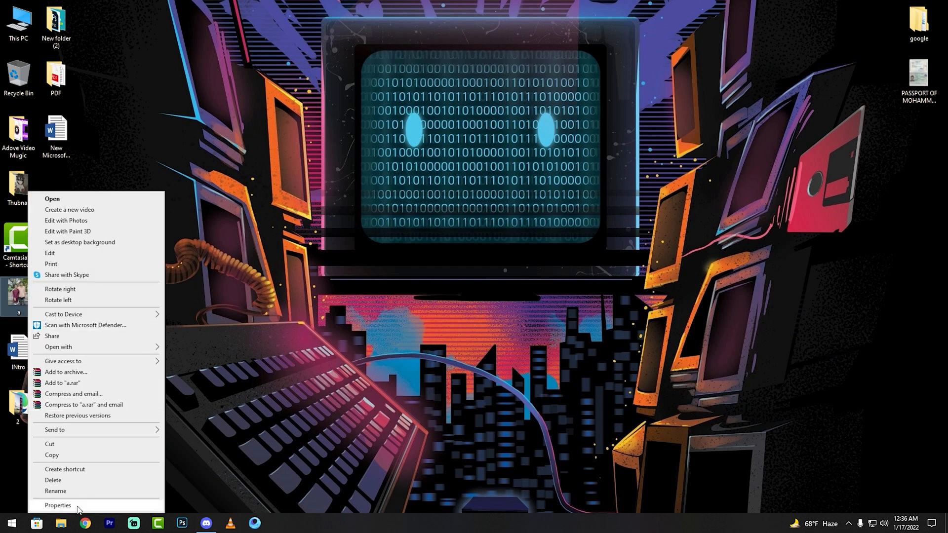
left_click(57, 505)
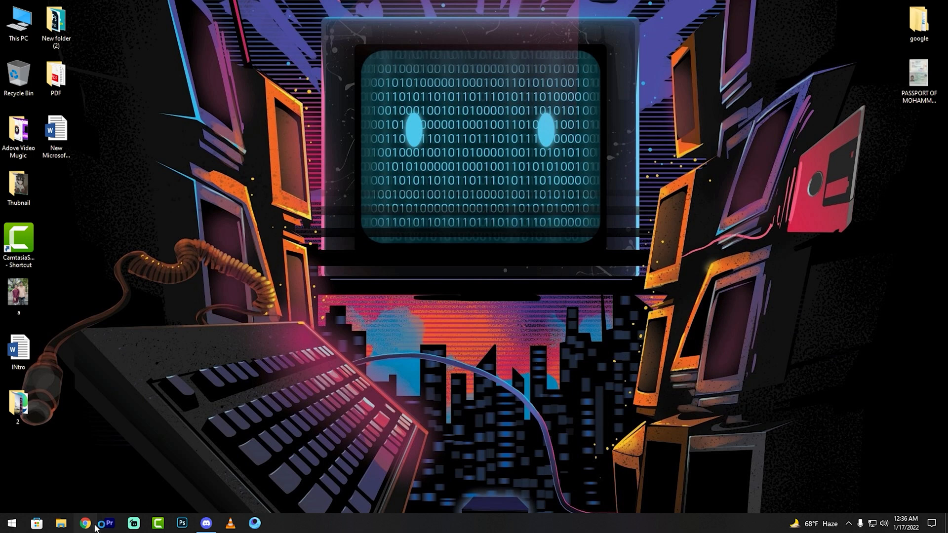
In Chrome, reach the Kapwing homepage from the Google results for capwing
left_click(85, 523)
type("capwing")
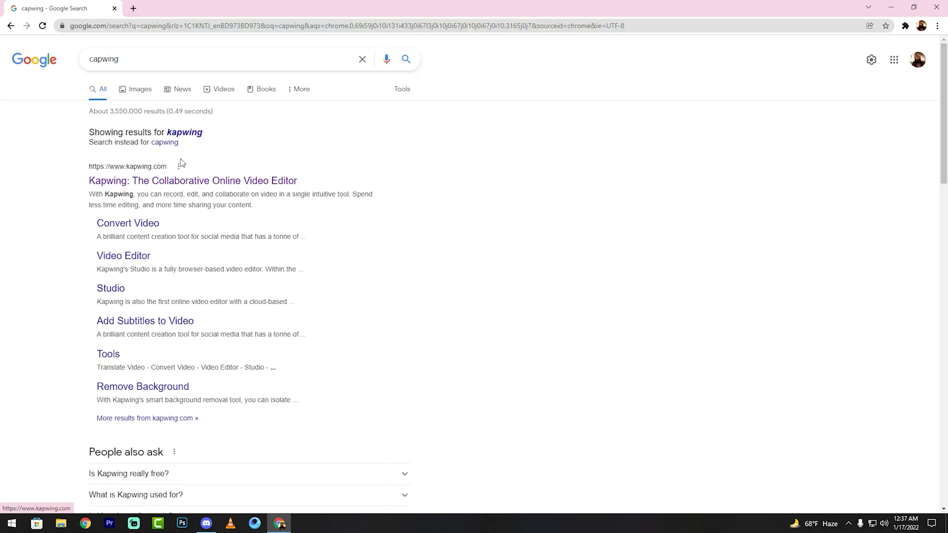
left_click(193, 179)
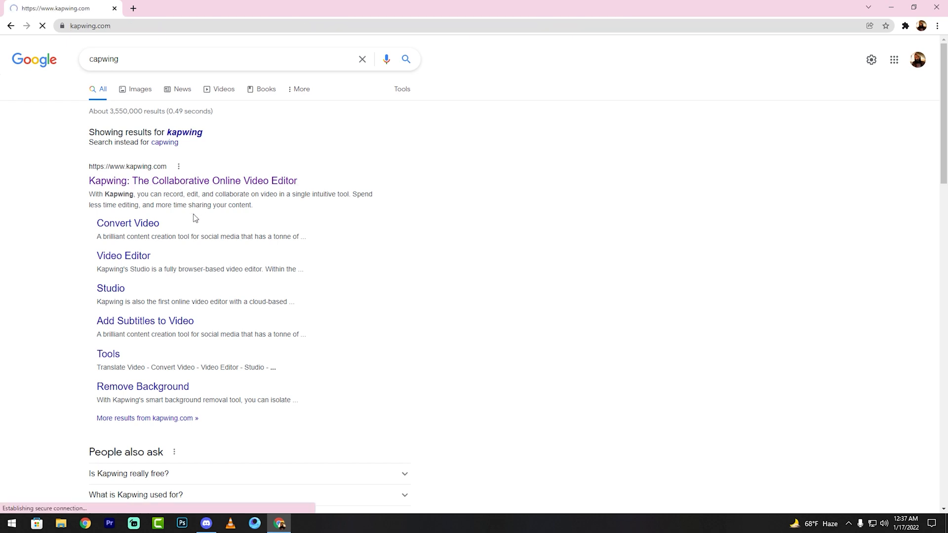
left_click(193, 179)
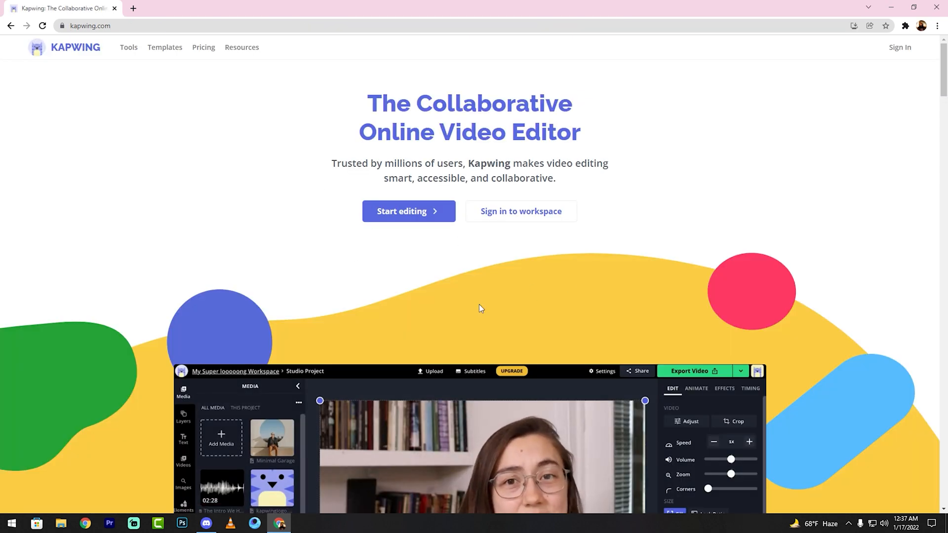
Start a new Kapwing project and place the uploaded photo a.PNG on the canvas
left_click(408, 211)
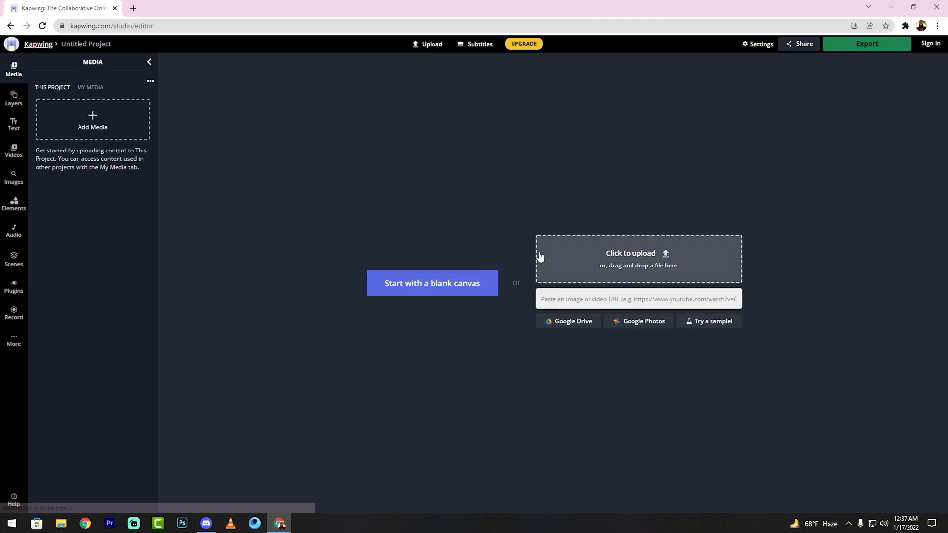
mouse_move(140, 166)
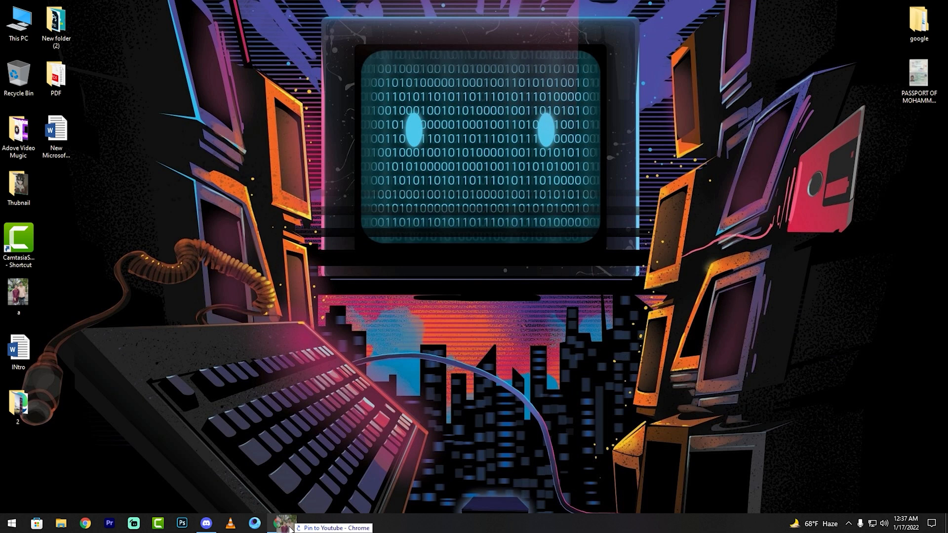
left_click(283, 527)
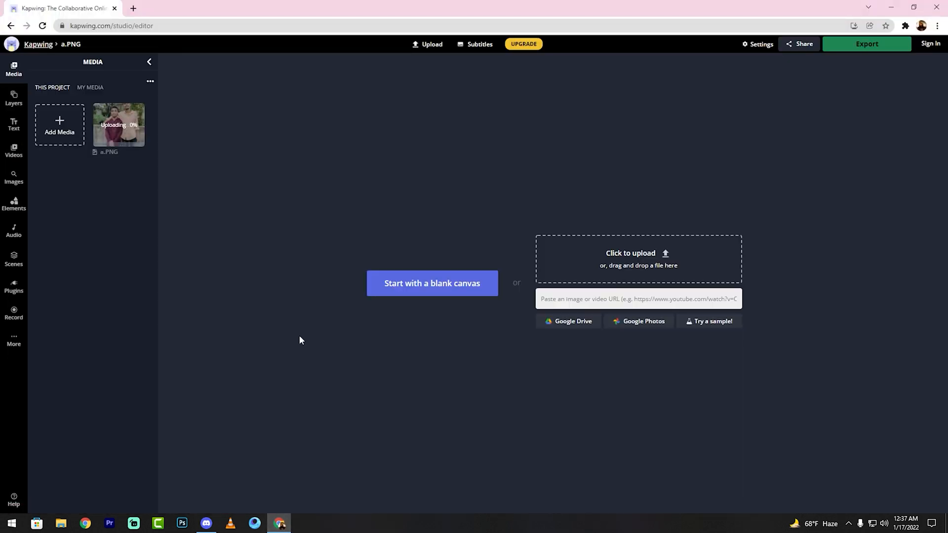
mouse_move(132, 146)
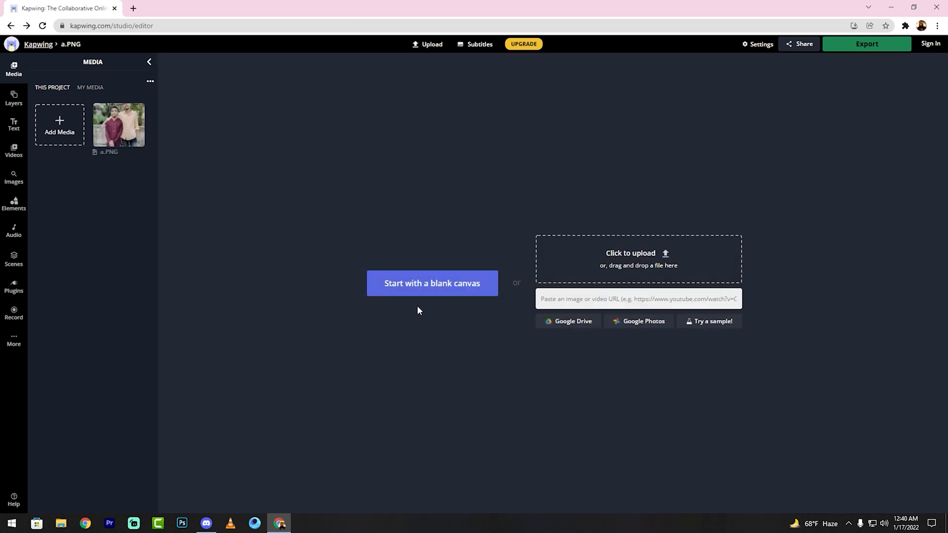
left_click(431, 283)
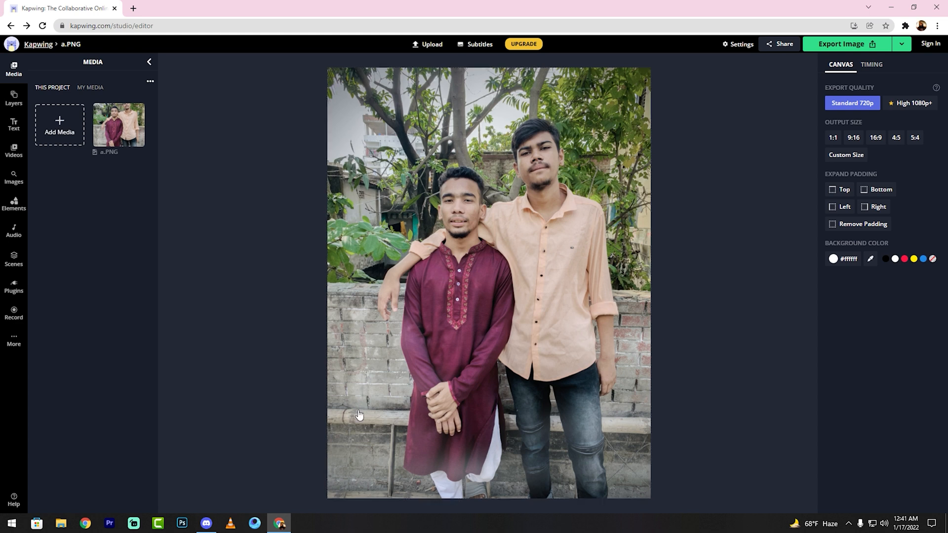
mouse_move(686, 308)
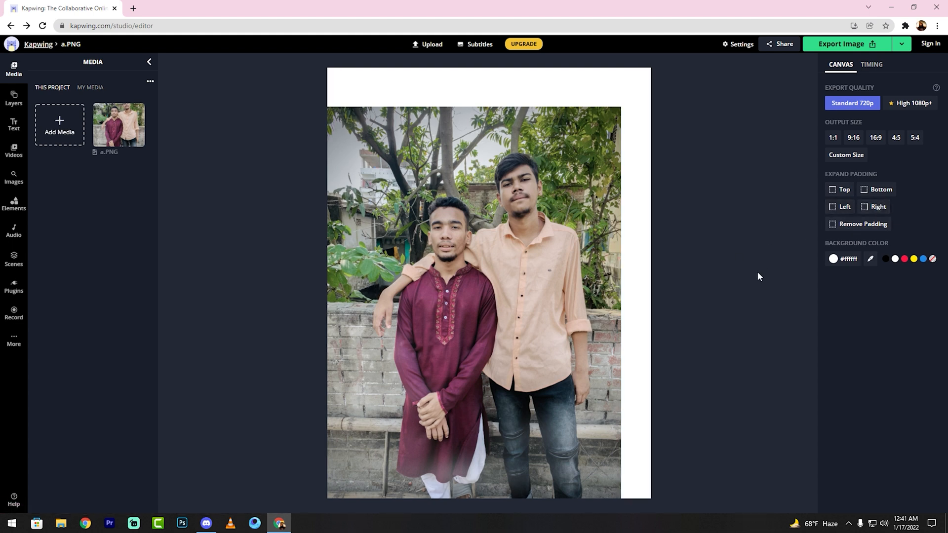
mouse_move(861, 224)
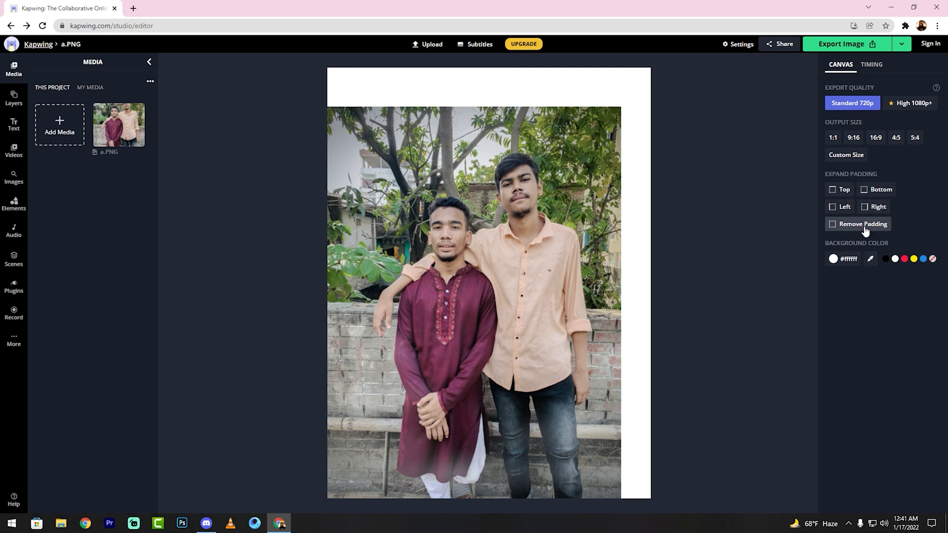
Remove the canvas padding so the photo fills it, then begin the image export
left_click(861, 224)
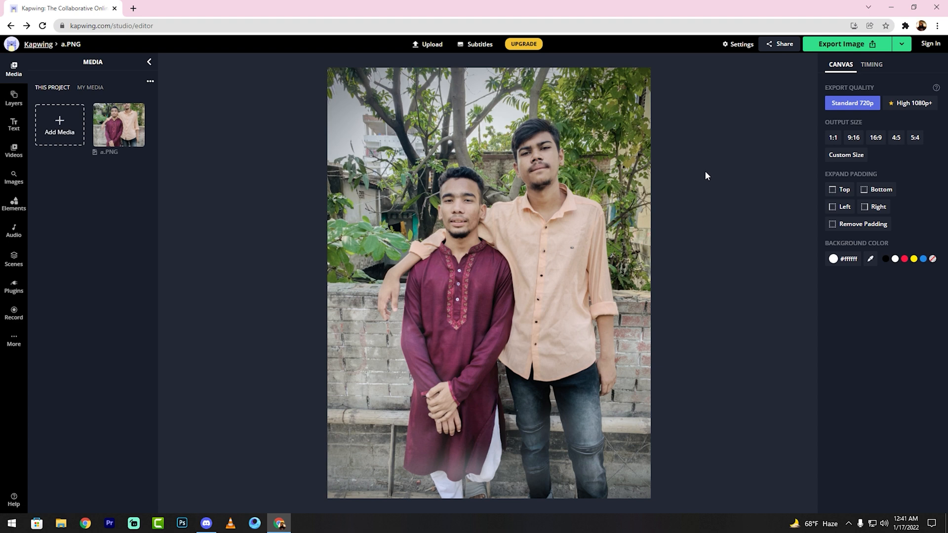
left_click(841, 44)
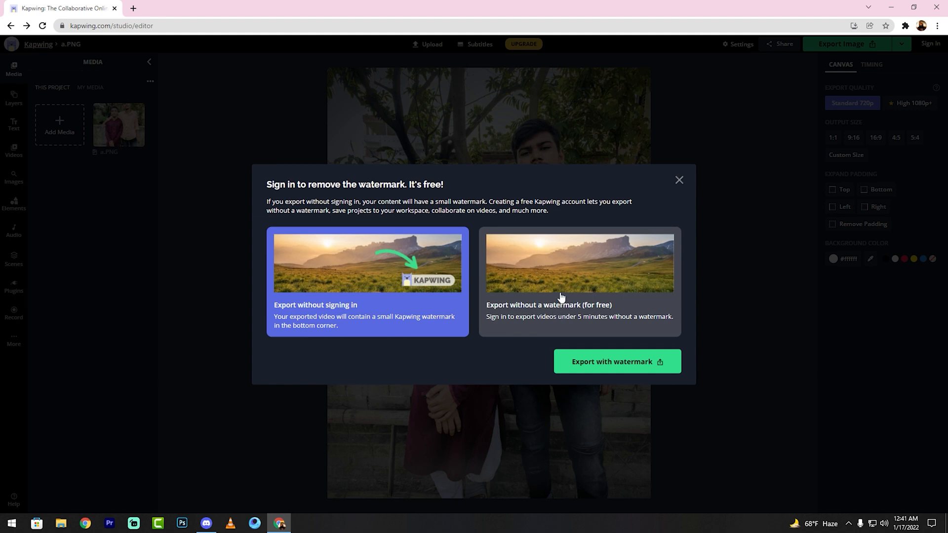
Export without a watermark via Sign In and Export, then download the finished image
left_click(578, 281)
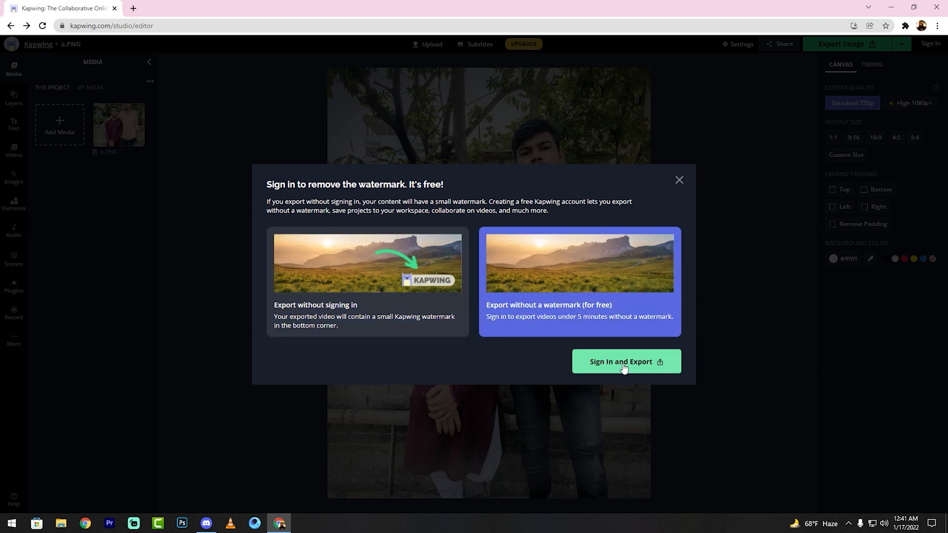
left_click(626, 362)
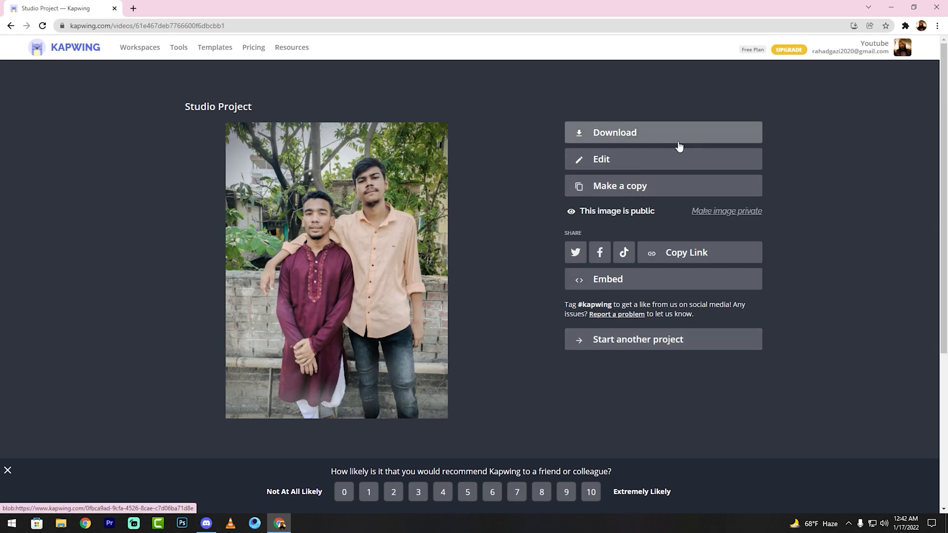
left_click(614, 132)
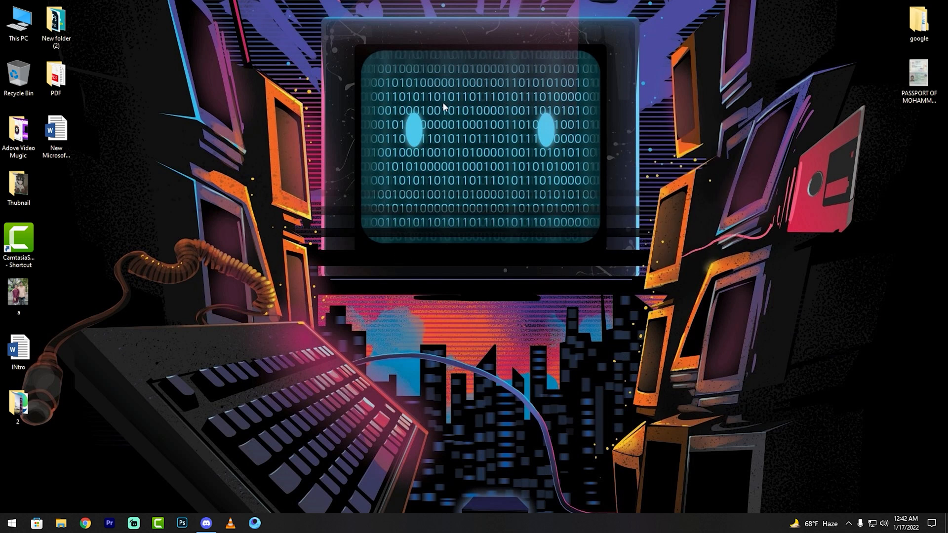
mouse_move(362, 215)
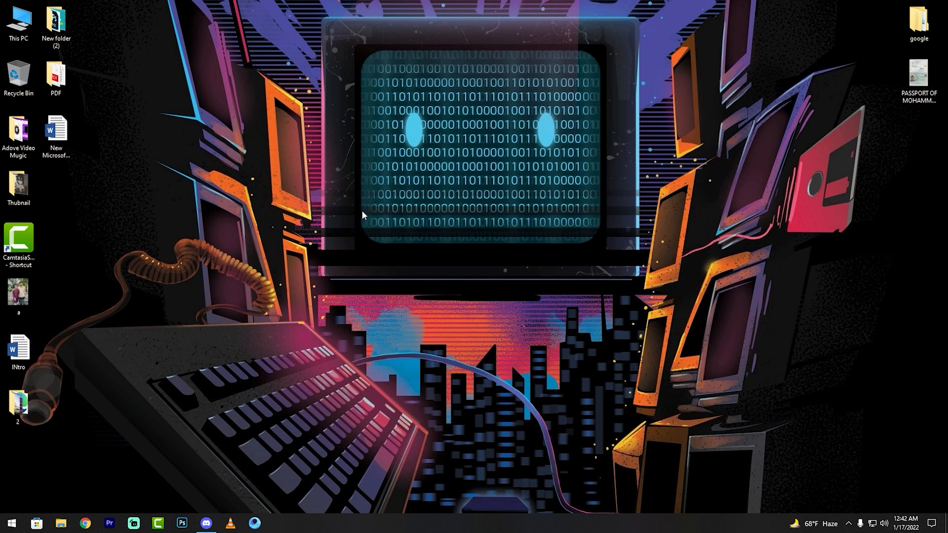
Attach Studio_Project.jpeg from Downloads to the Discord direct message
left_click(206, 523)
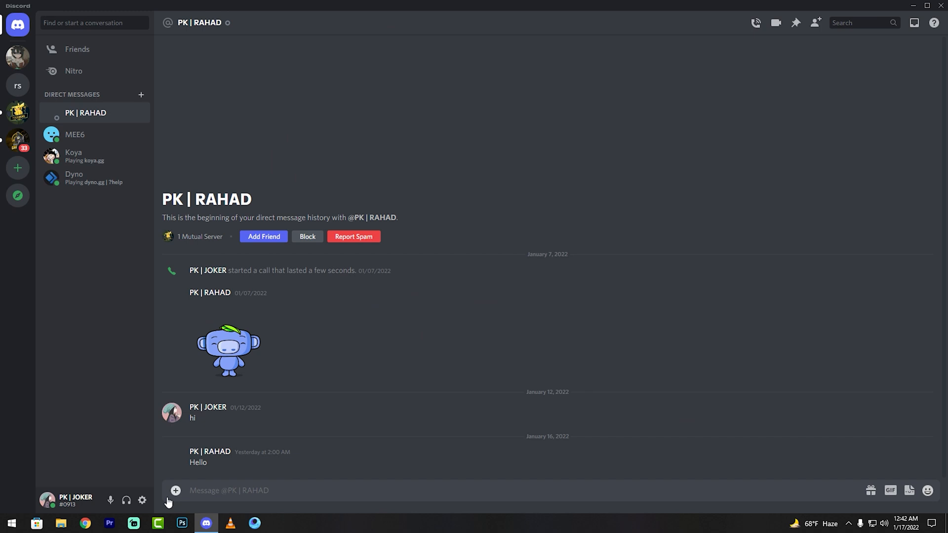
left_click(175, 491)
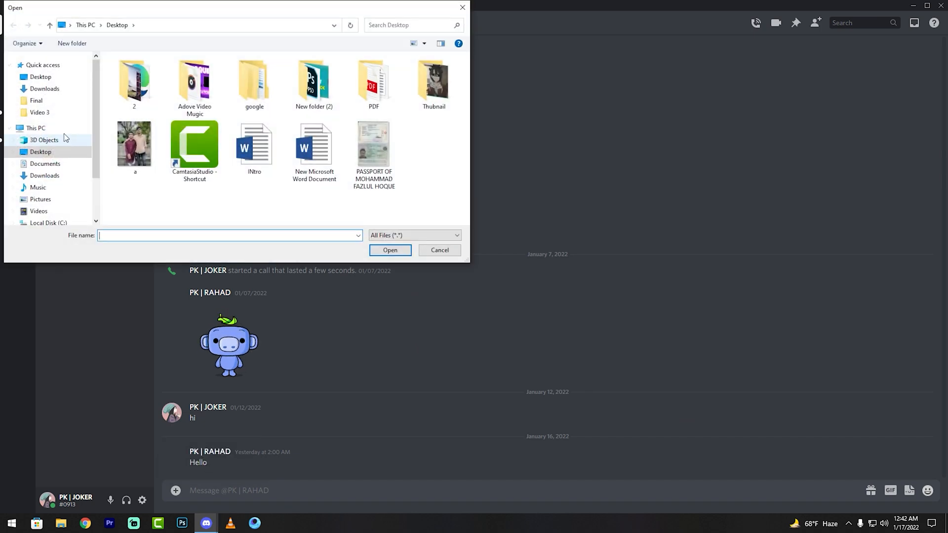
left_click(45, 87)
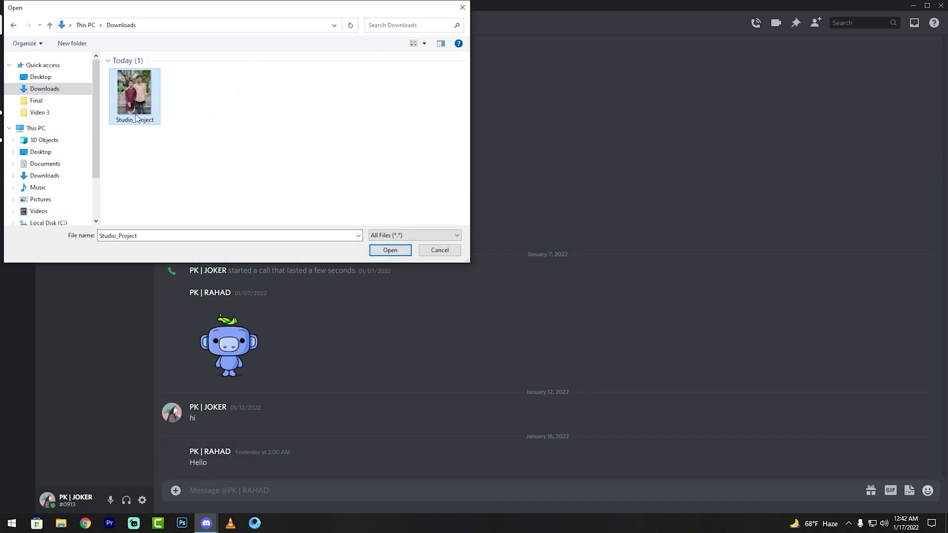
left_click(390, 249)
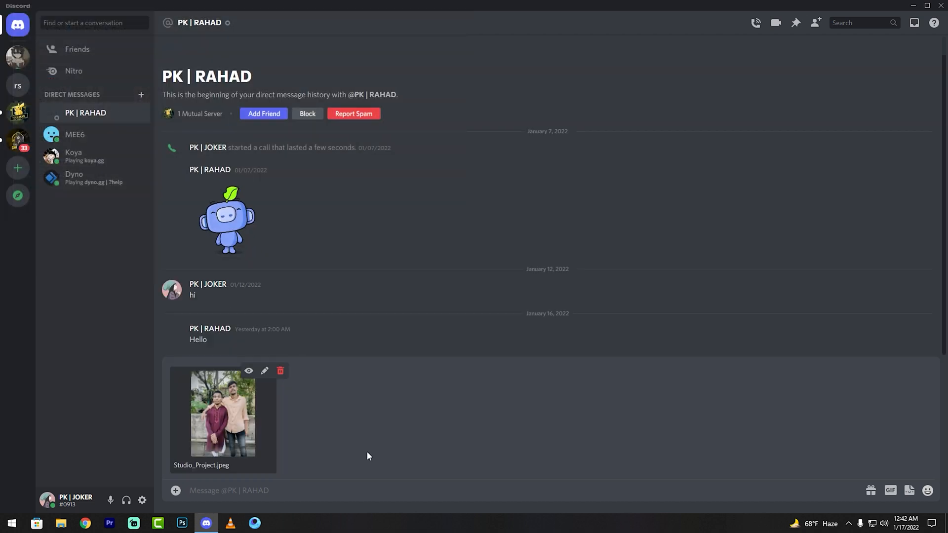
type("C")
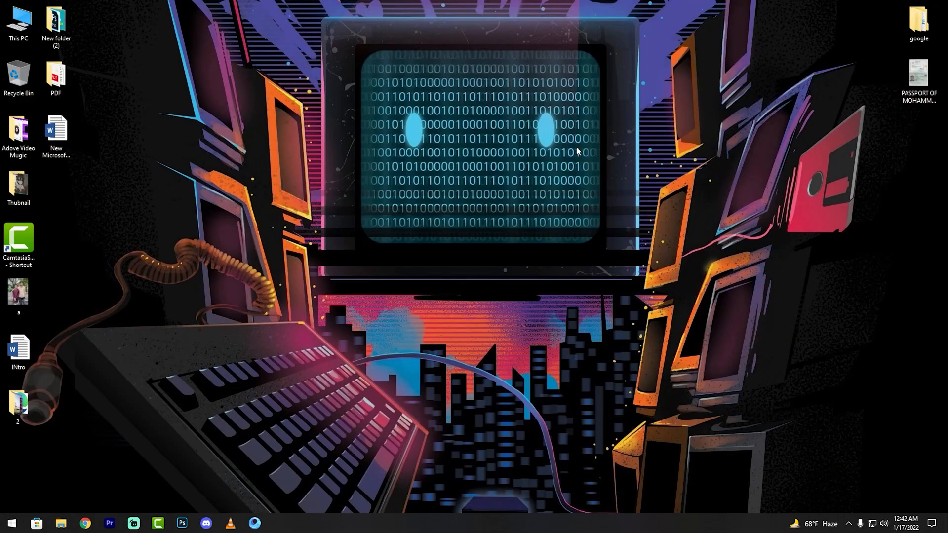
mouse_move(194, 231)
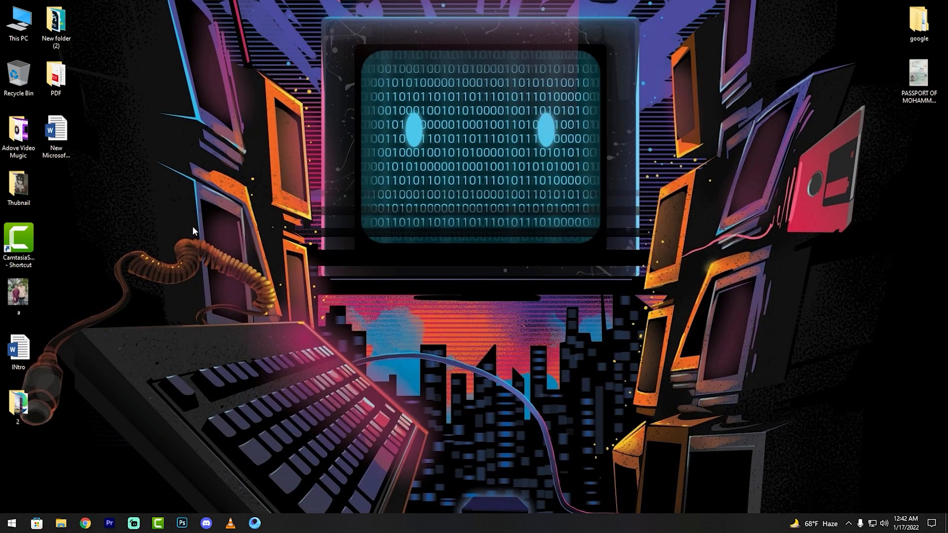
mouse_move(201, 210)
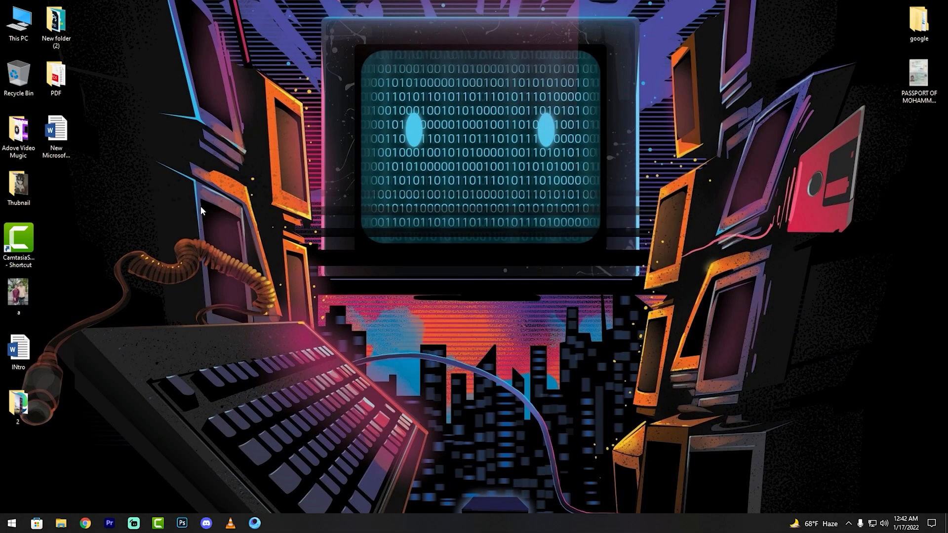